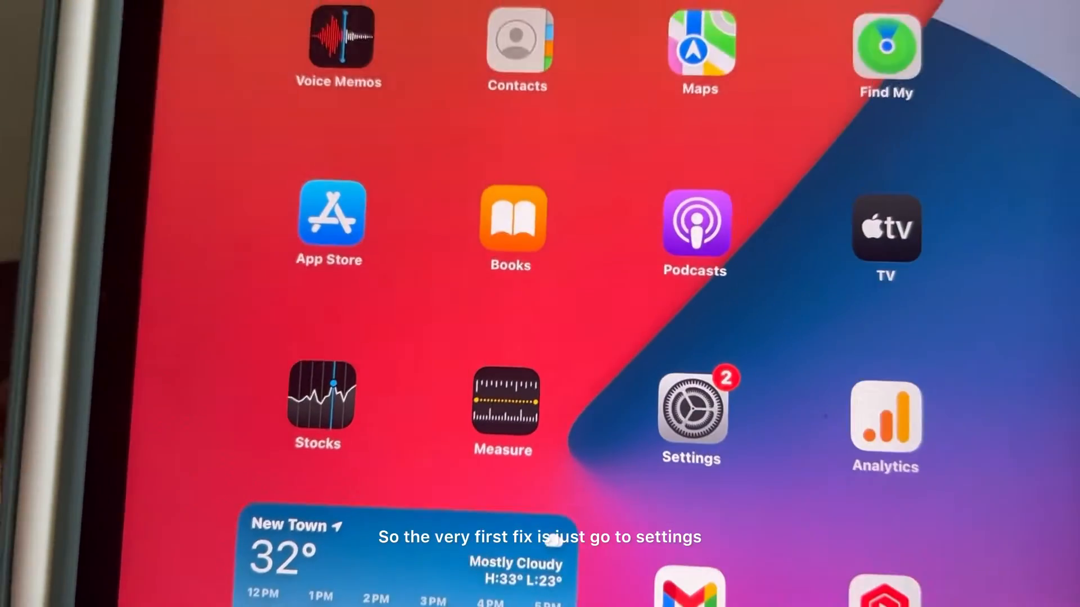
- Launch the Settings app from the iPad Home Screen
click(691, 414)
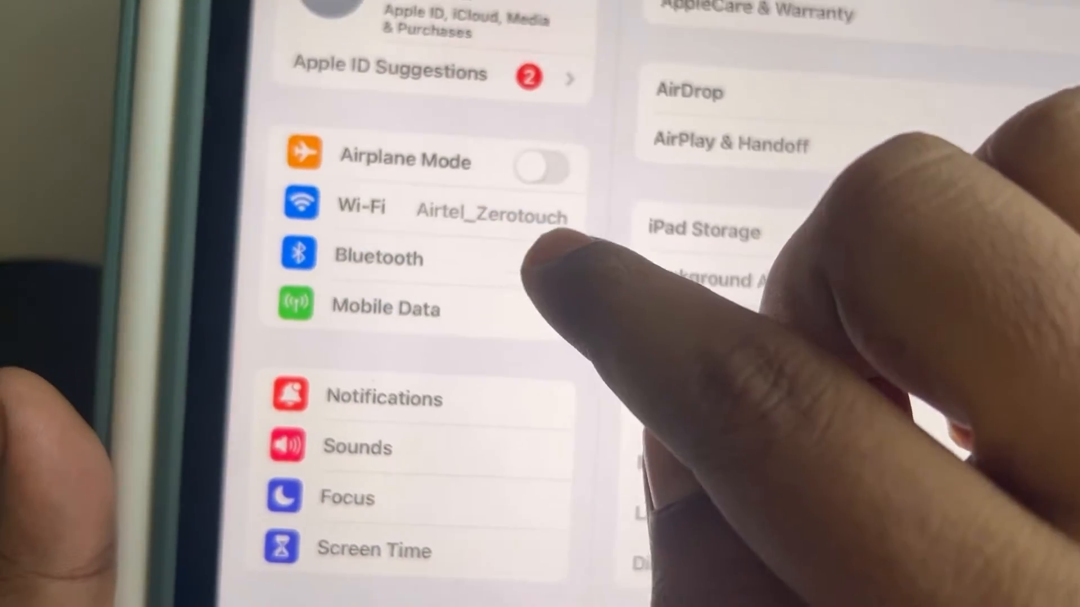
- Go to Bluetooth and open the WH-CH520 headphones' details page
click(378, 258)
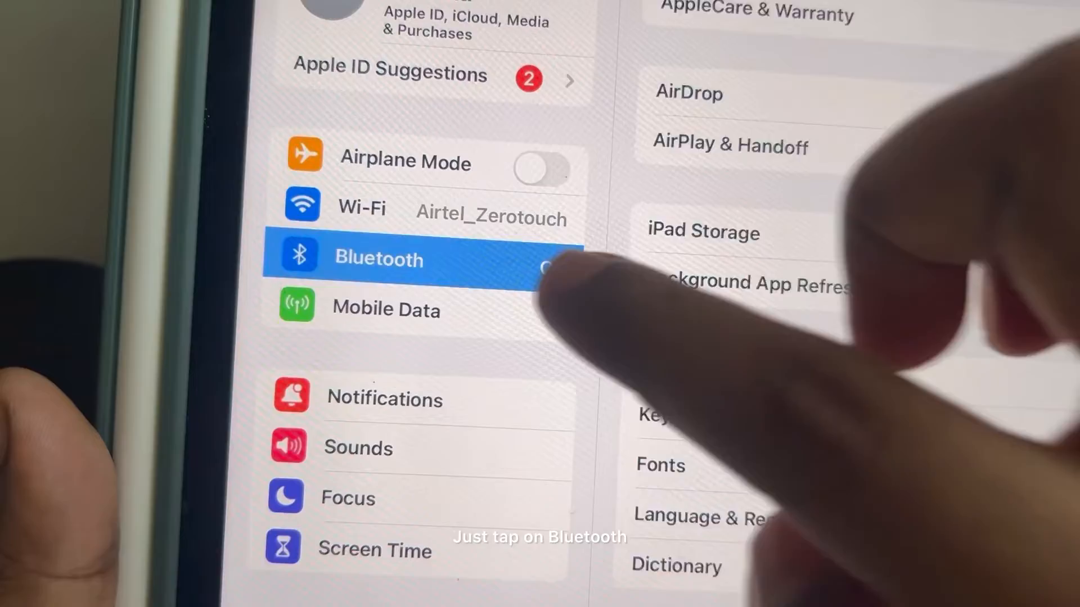
click(378, 258)
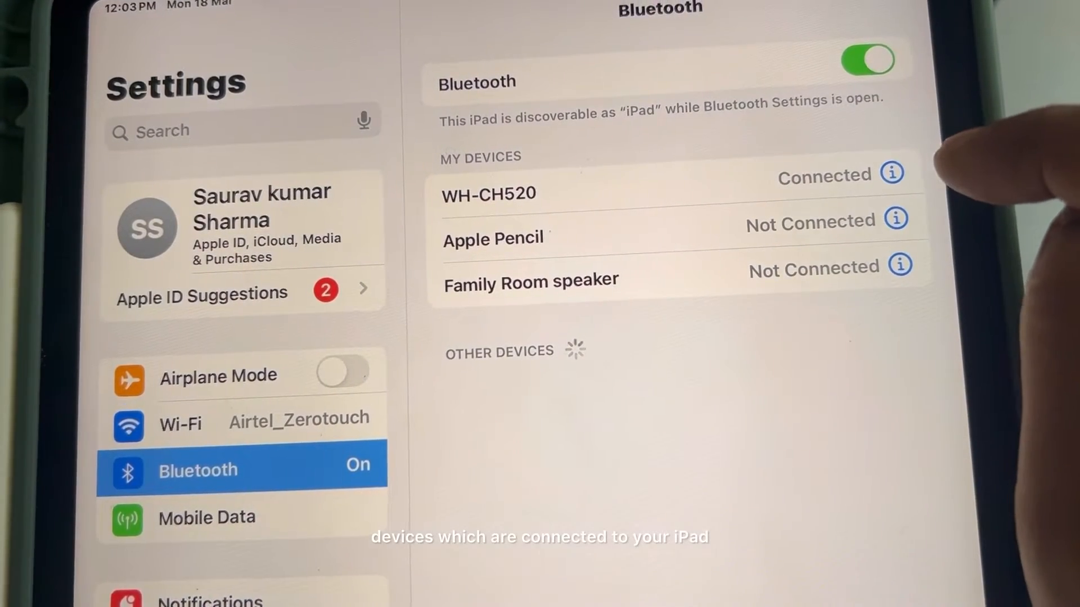
click(892, 176)
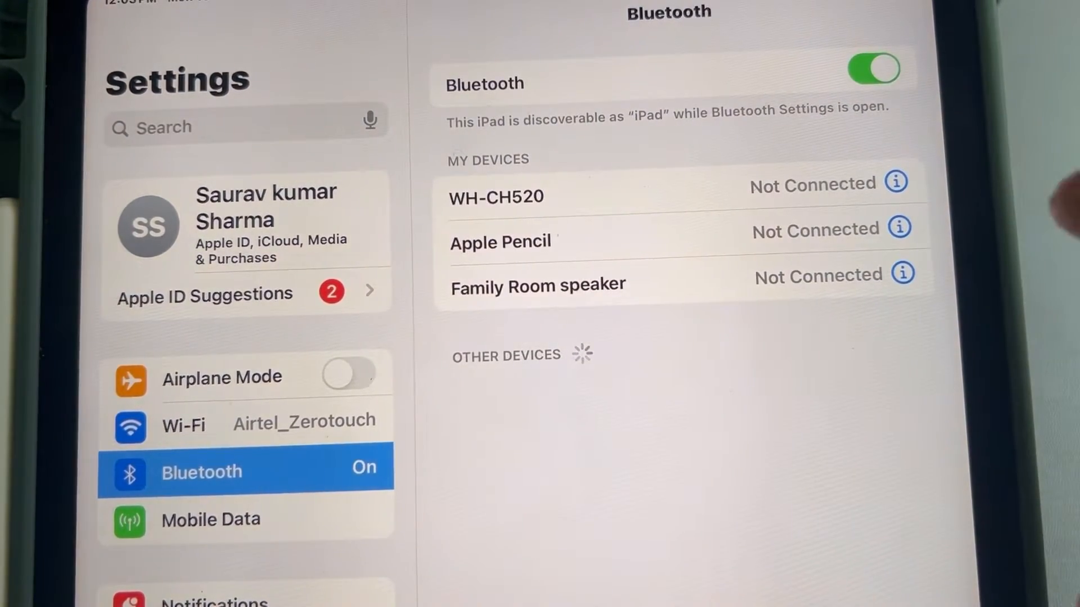
click(898, 182)
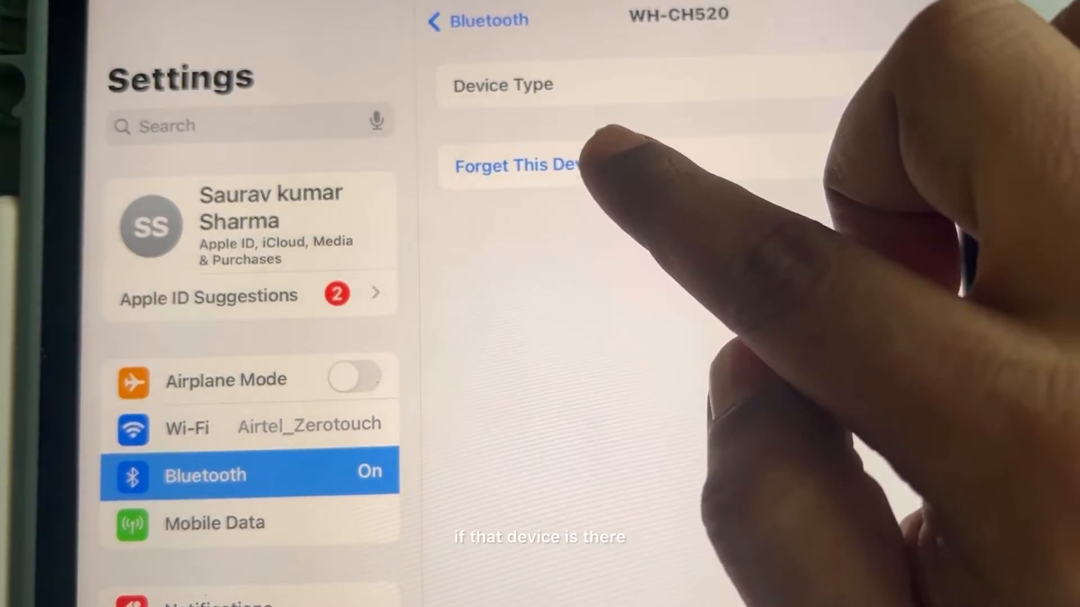
- Forget the WH-CH520 headphones via Forget This Device and confirm
click(519, 165)
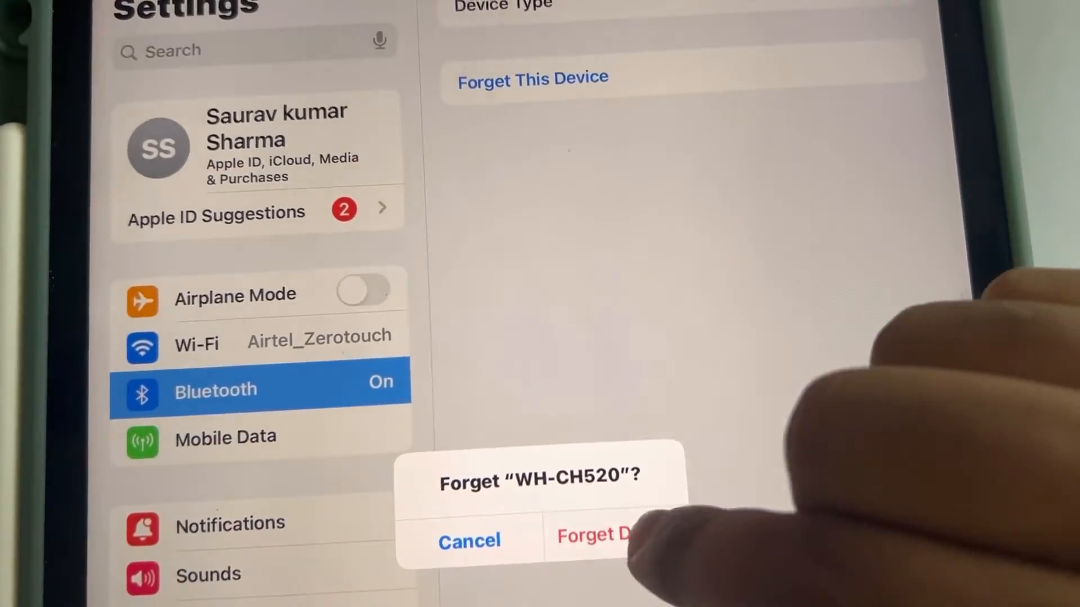
click(599, 539)
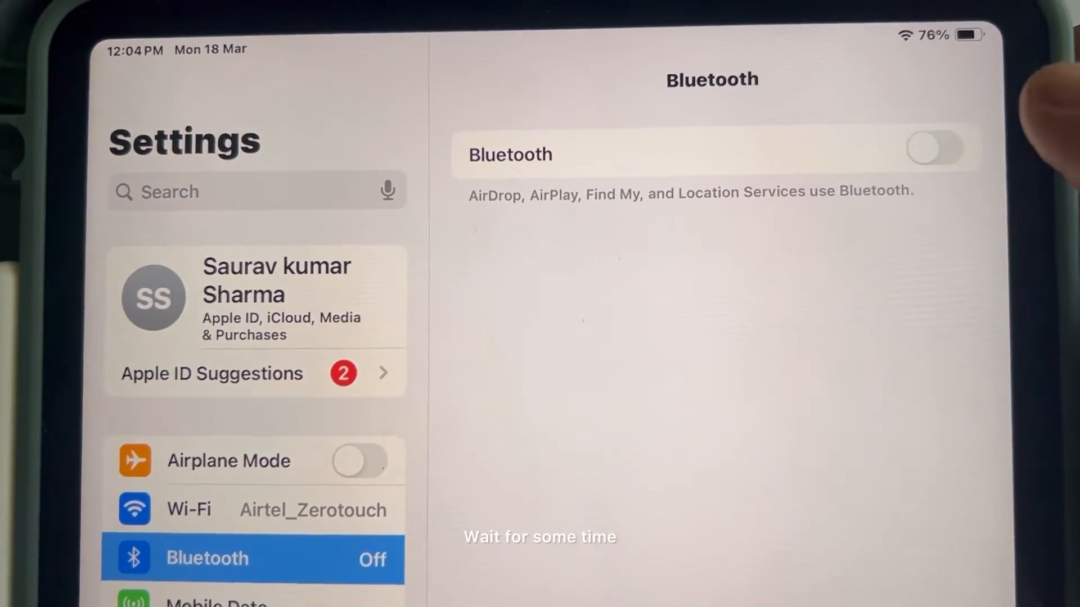
- Switch the Bluetooth toggle back on after waiting
click(933, 147)
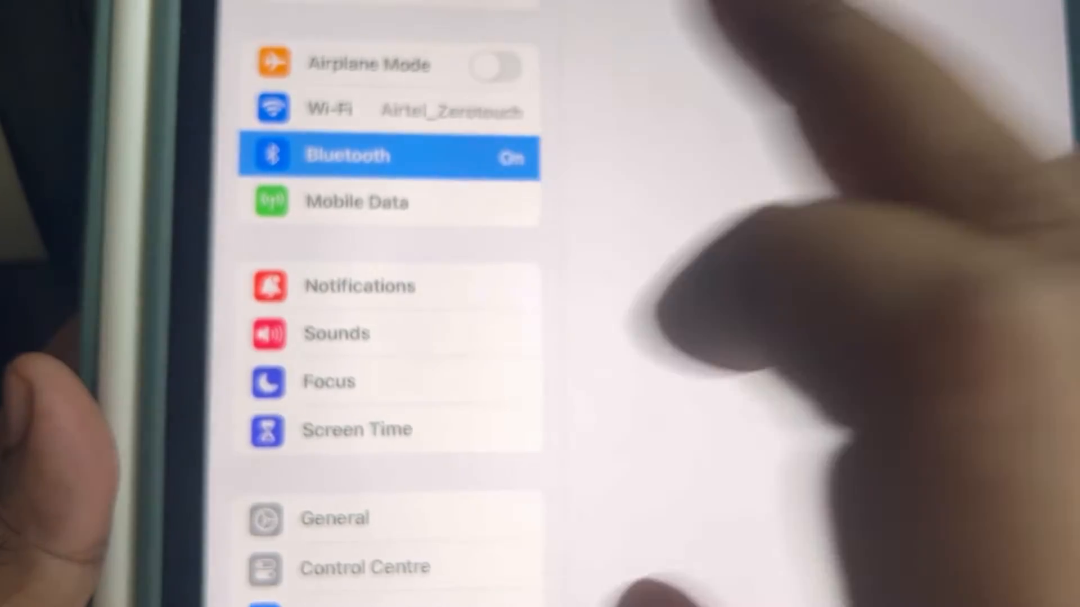
- Visit the Mobile Data page, then return to Bluetooth settings
click(347, 156)
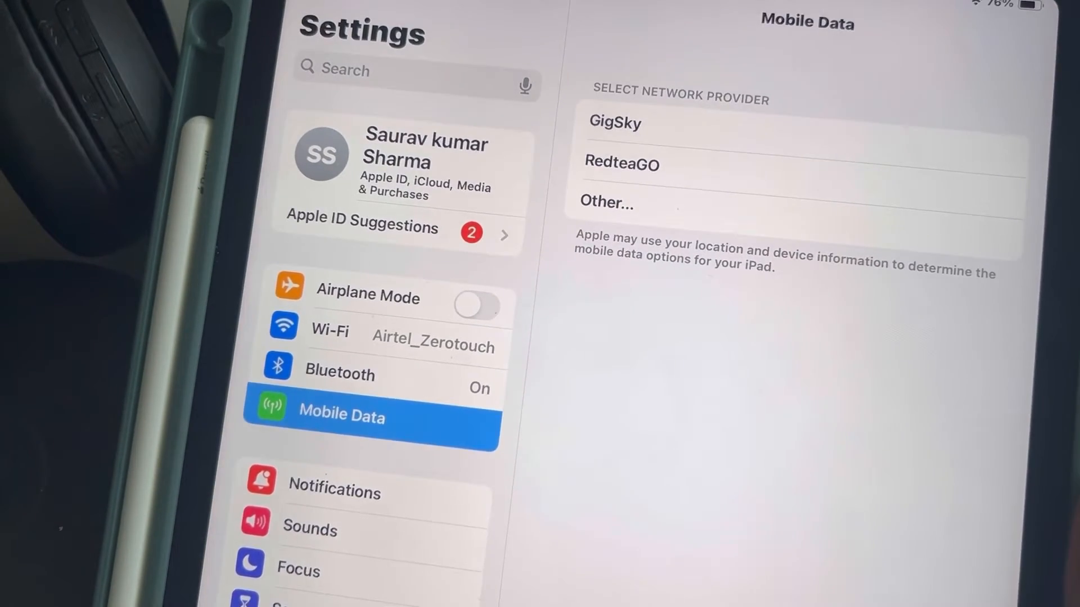
click(340, 375)
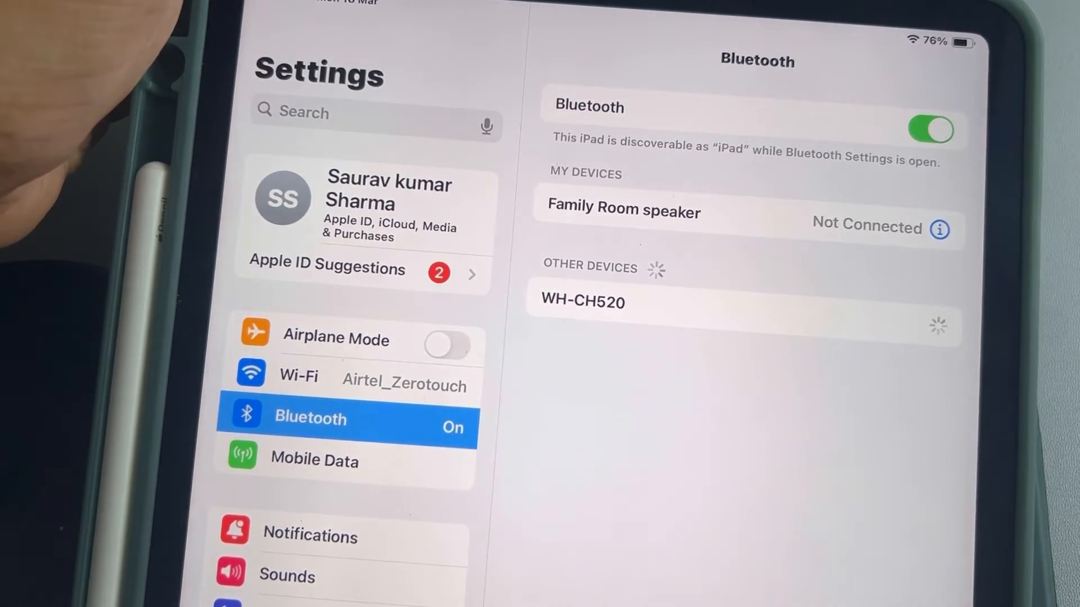
- Pair WH-CH520 from the Other Devices list
click(583, 302)
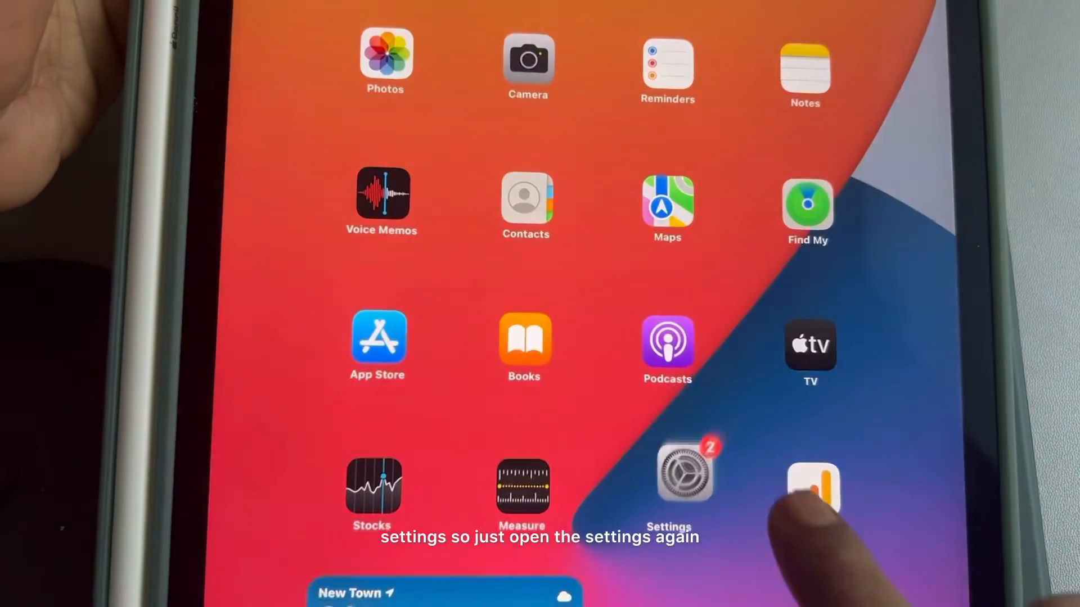
- Reopen Settings and navigate General > Transfer or Reset iPad to the reset options
click(681, 481)
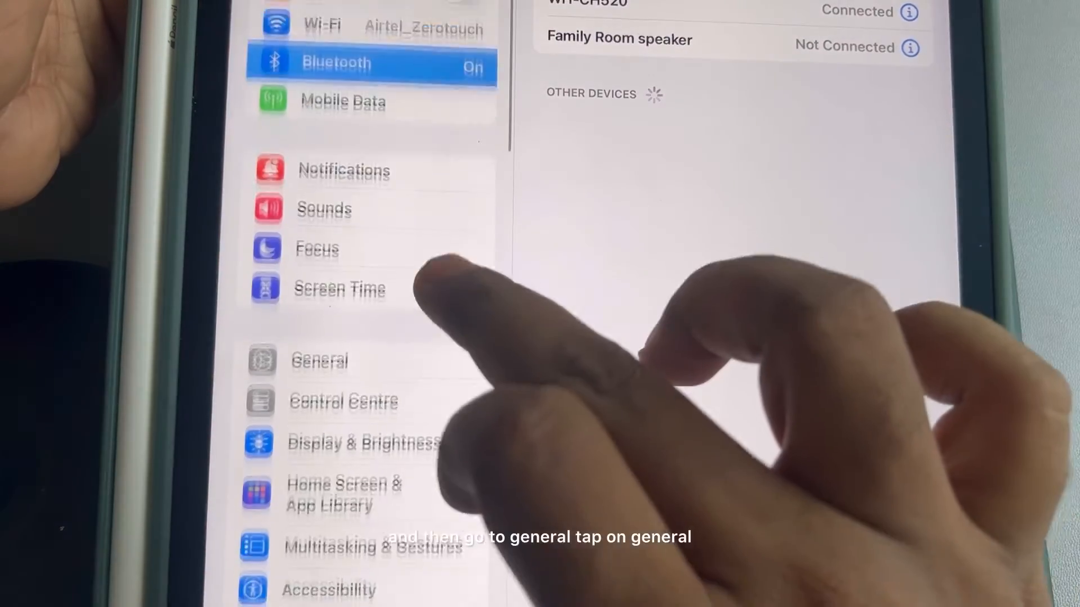
click(319, 362)
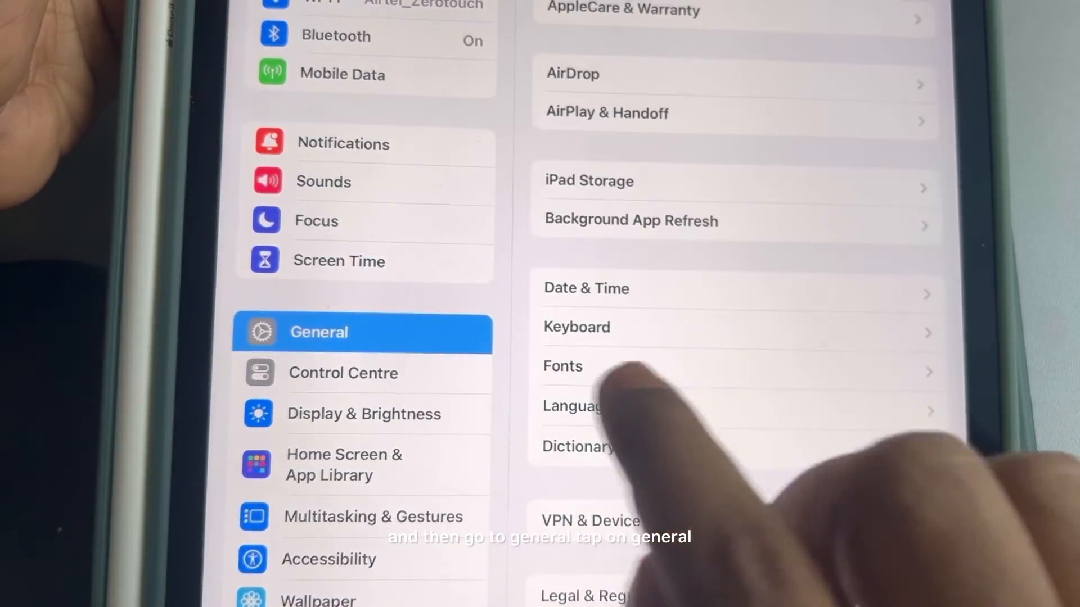
scroll(down, 3)
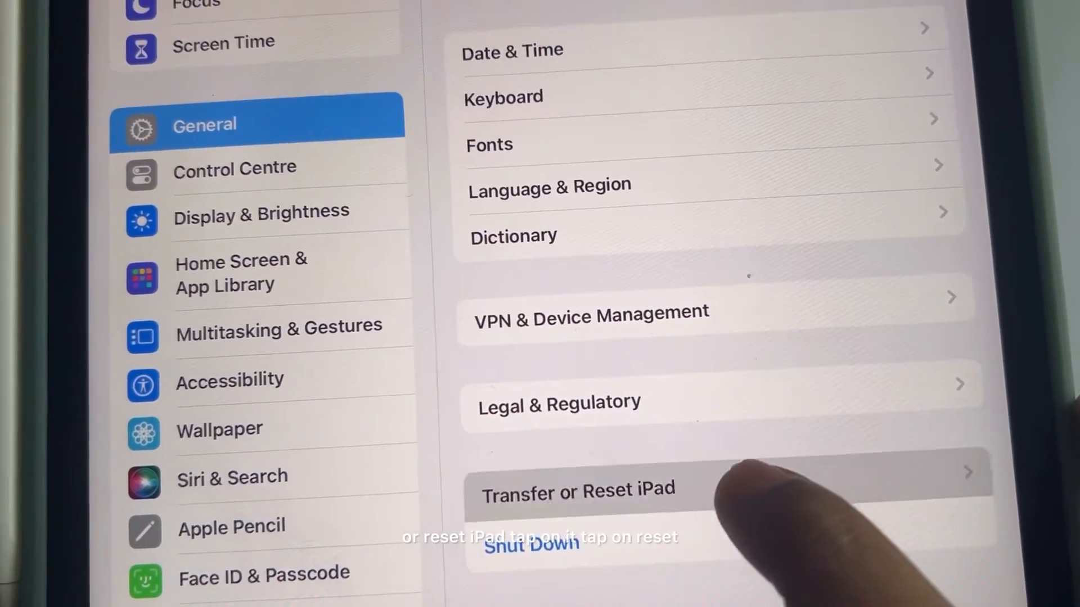
click(579, 492)
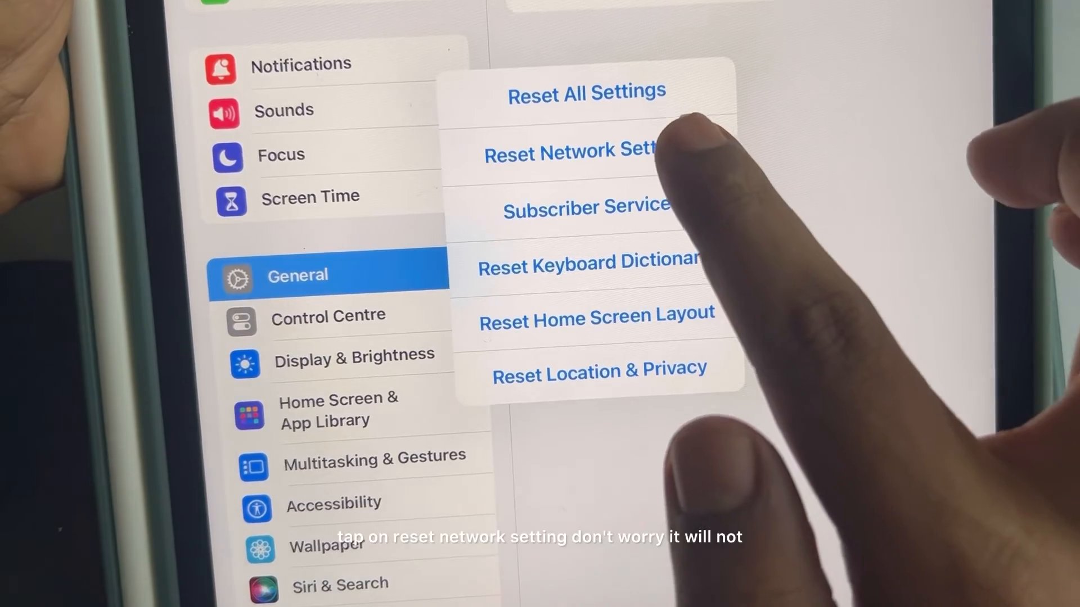
- Reset Network Settings, entering the passcode and confirming the reset
click(586, 153)
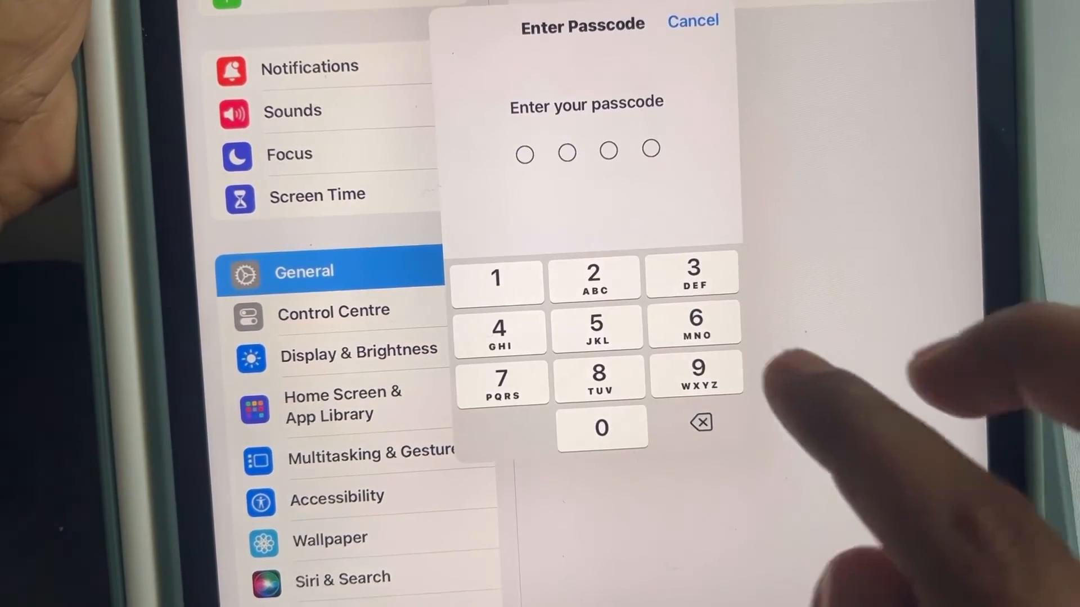
click(603, 429)
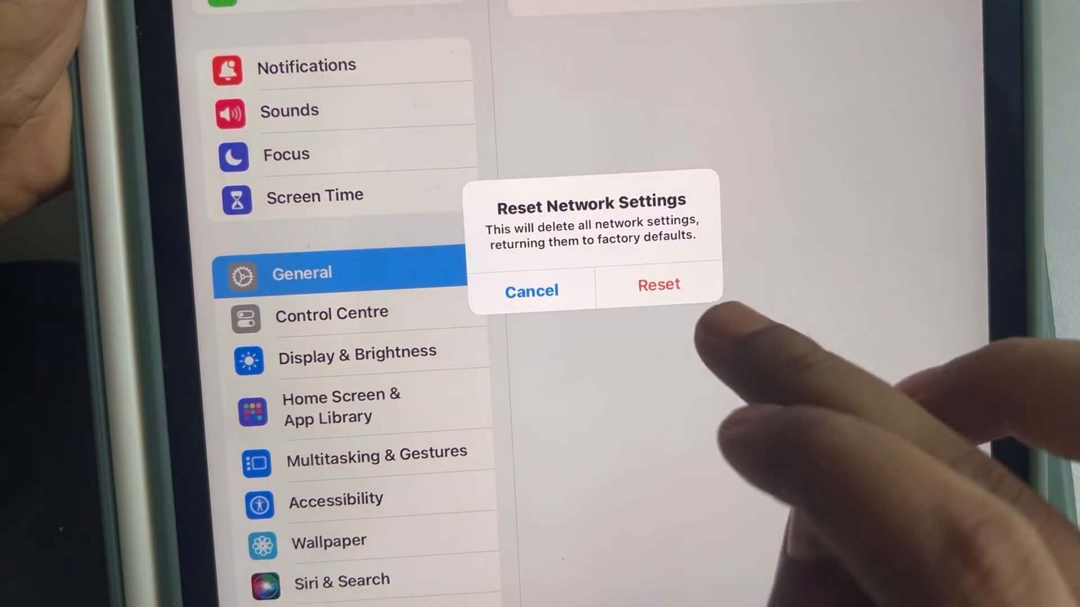
click(658, 286)
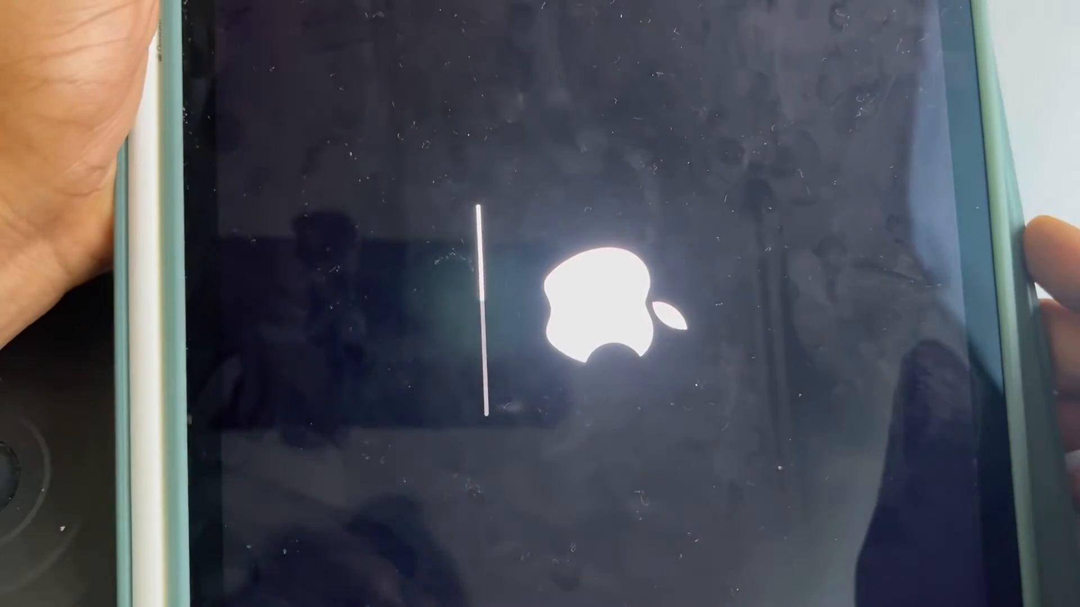